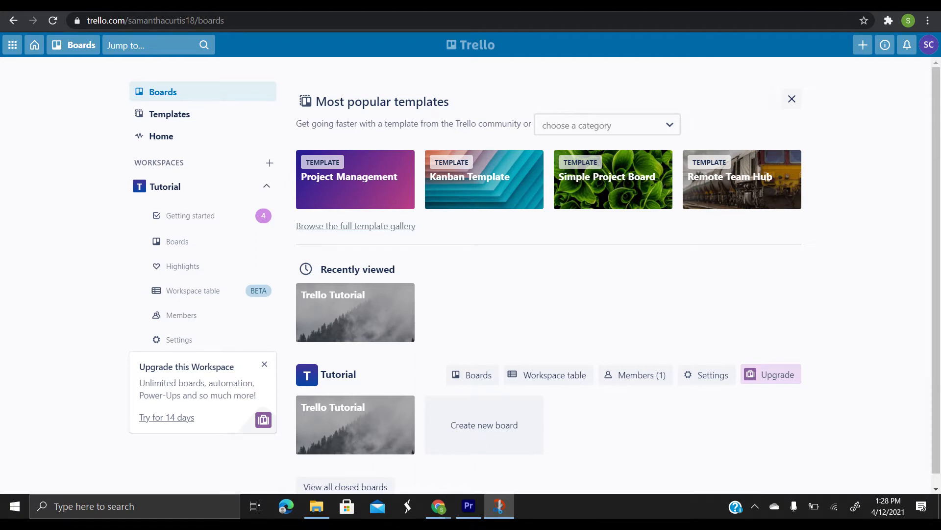
# Open the empty Trello Tutorial board from the Tutorial workspace.
pyautogui.click(355, 312)
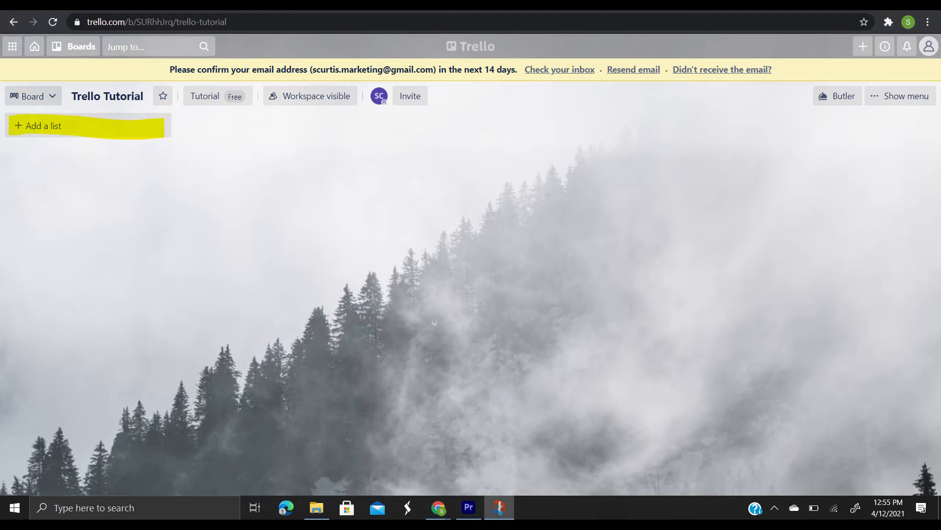
# Add the Visuals list with Record Video Footage, and split pasted text into seven cards.
pyautogui.write('Visuals')
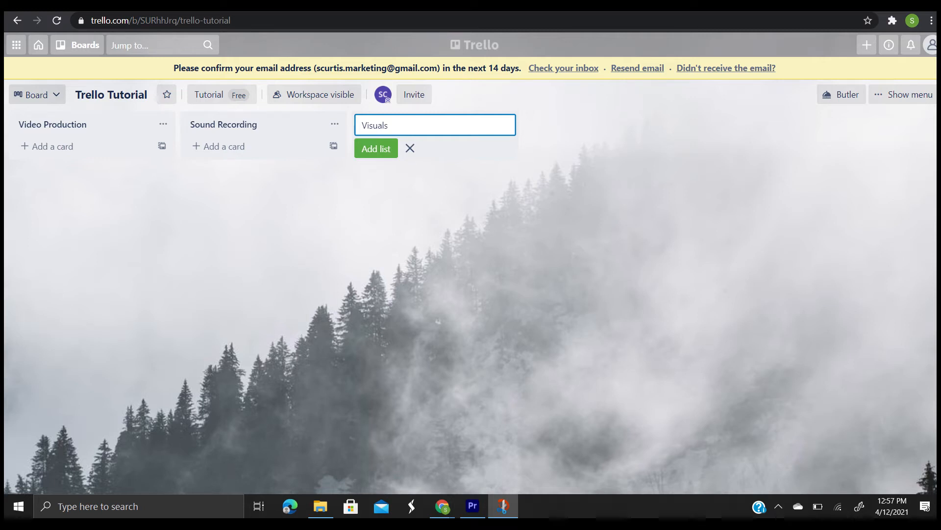
pyautogui.click(375, 148)
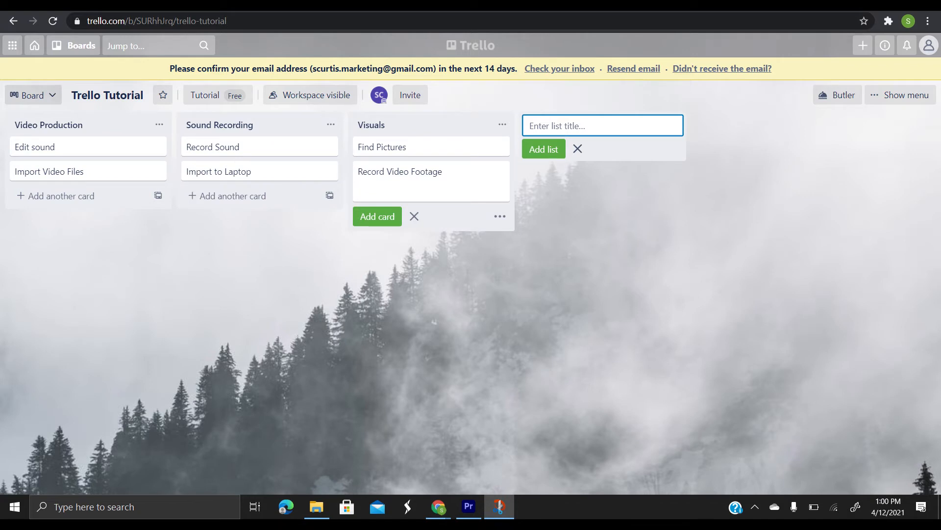
pyautogui.click(35, 147)
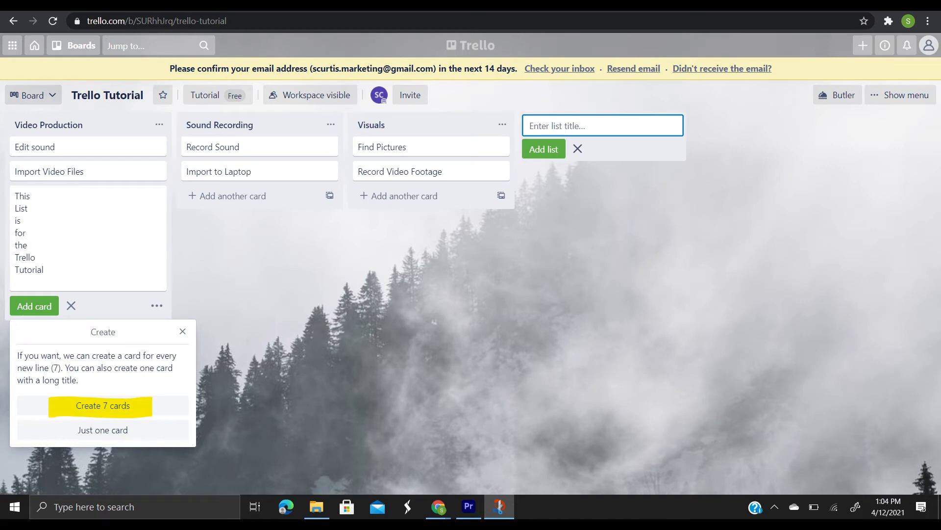
pyautogui.click(102, 406)
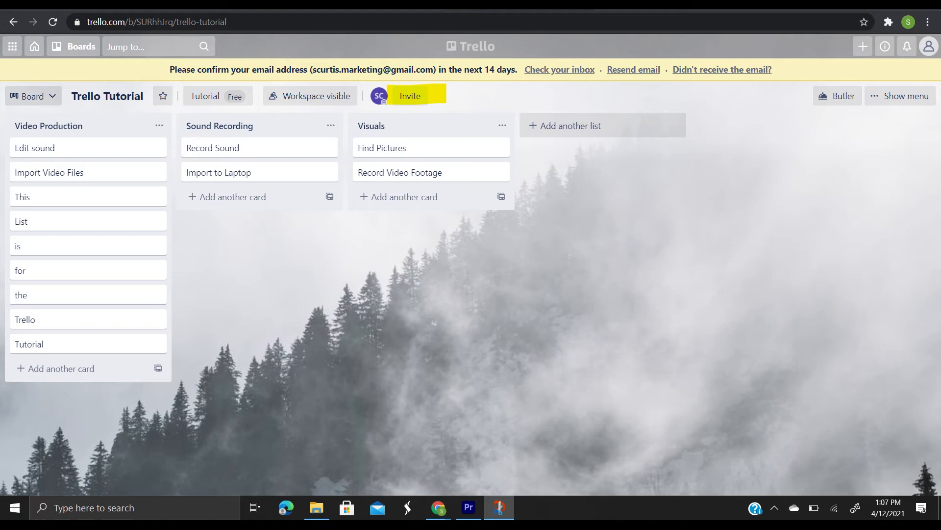
# View the Invite to board popup, then open the Workspace visible options.
pyautogui.click(410, 96)
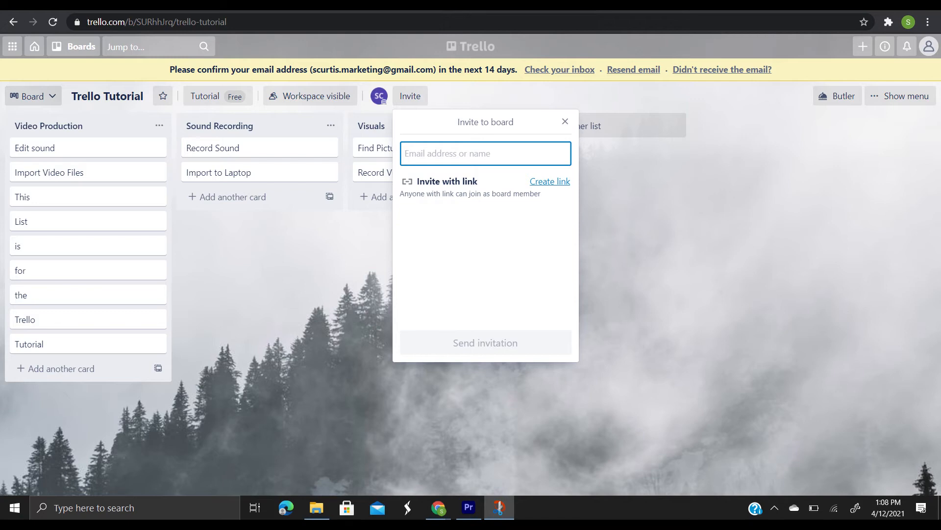
pyautogui.click(550, 181)
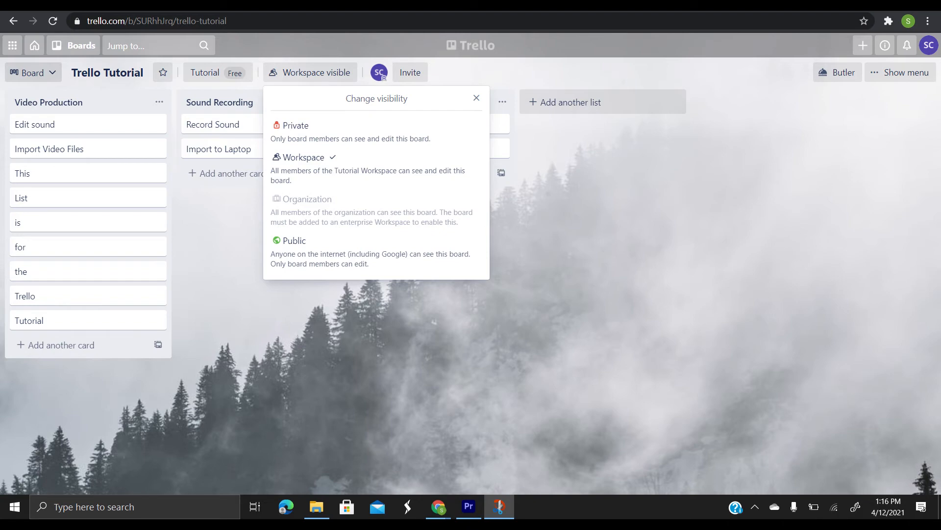
# Open the Edit sound card to add its task description.
pyautogui.click(35, 124)
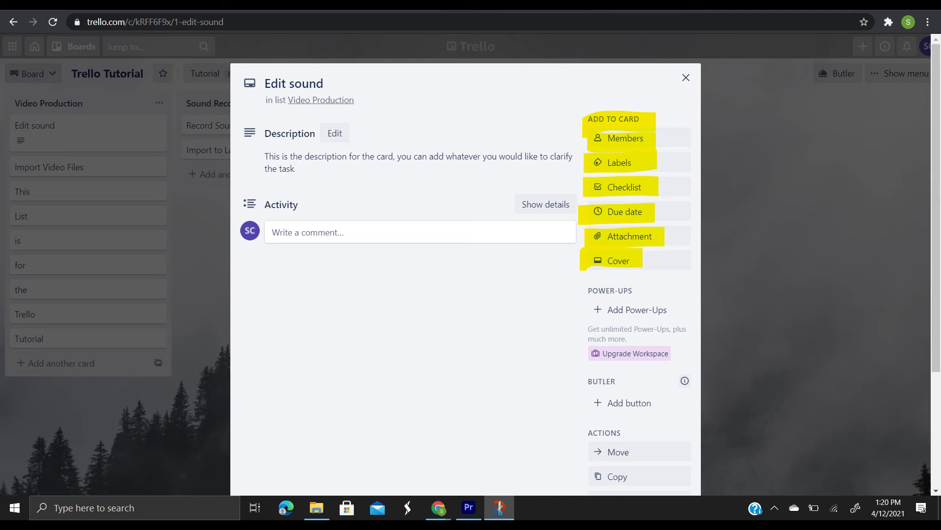
# Open the board menu showing info, background, stickers, Butler and Power-Ups.
pyautogui.click(685, 77)
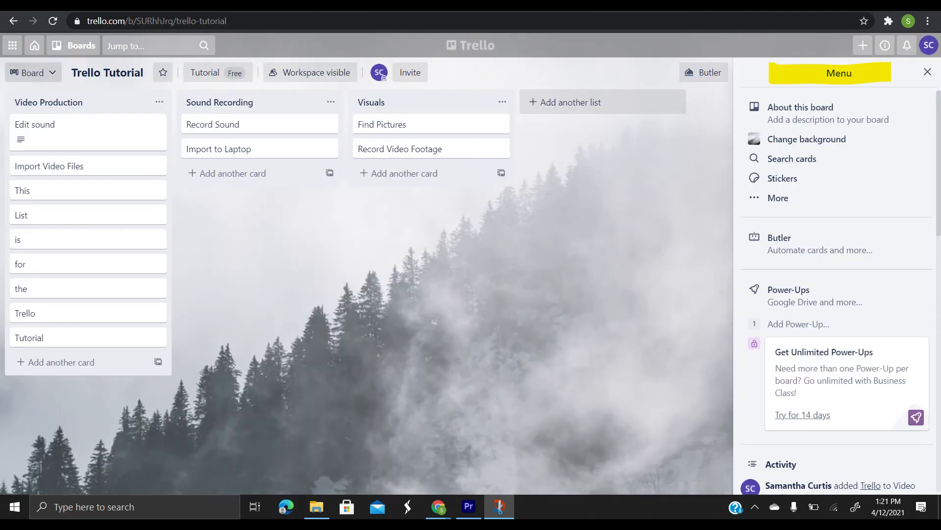